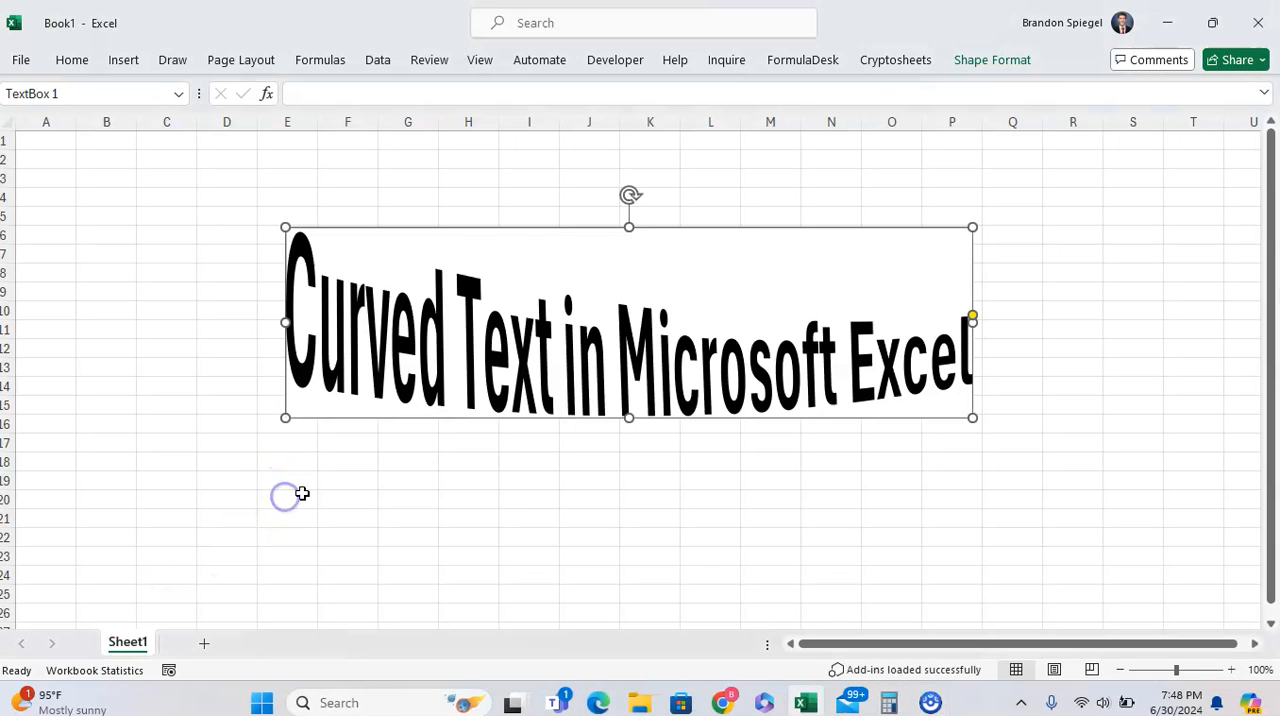
- Deselect the example text box and add a new blank worksheet, Sheet2
{"action": "left_click", "coordinate": [364, 556]}
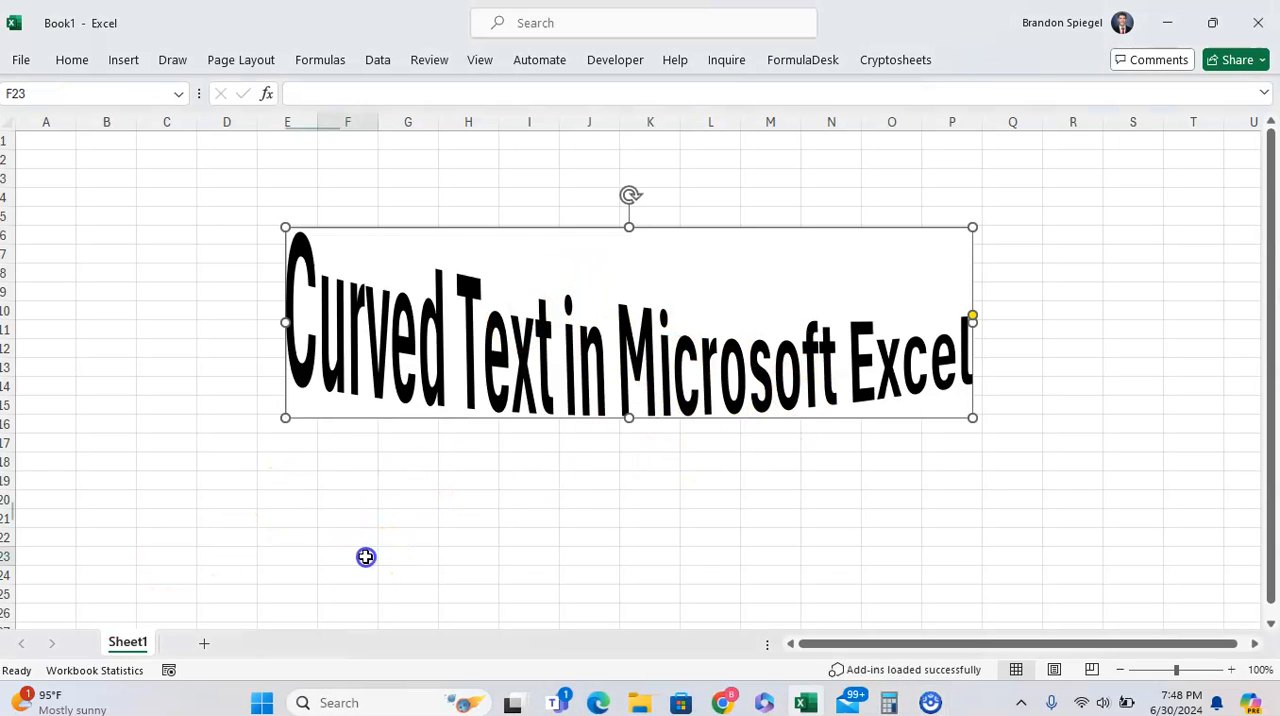
{"action": "left_click", "coordinate": [204, 644]}
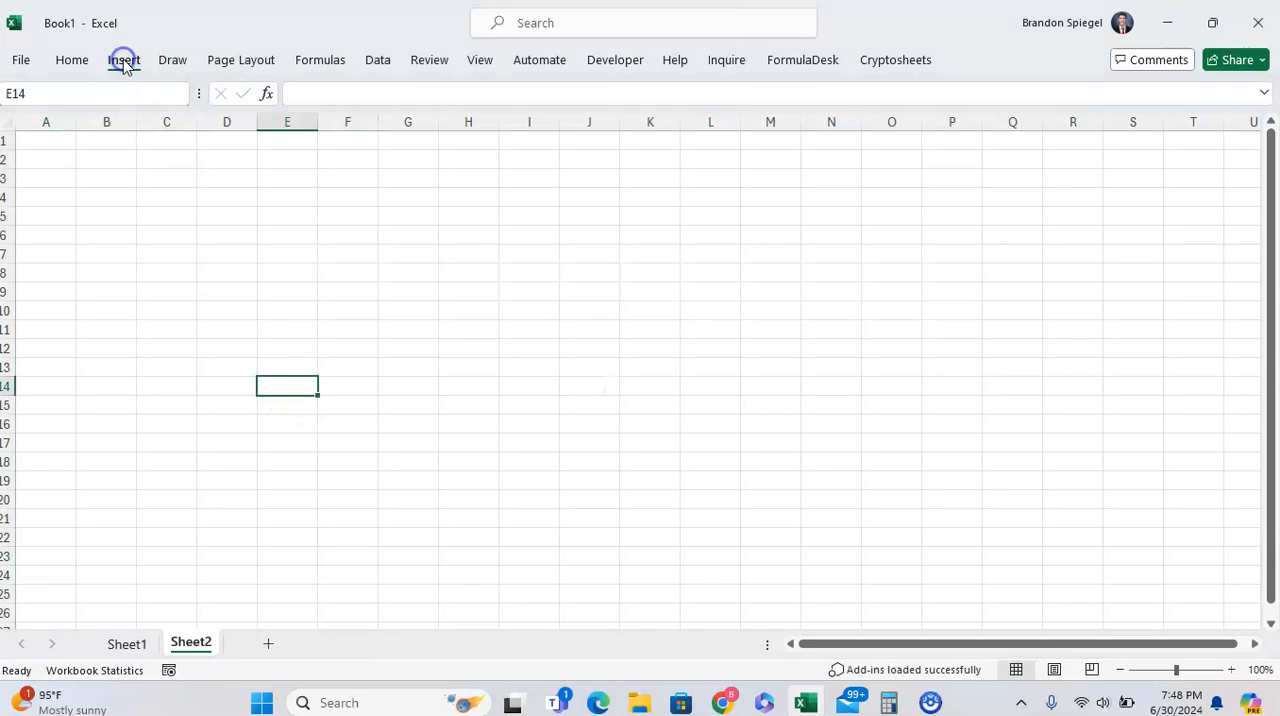
- Bring up the text insertion choices from the Insert ribbon over empty Sheet2
{"action": "left_click", "coordinate": [124, 60]}
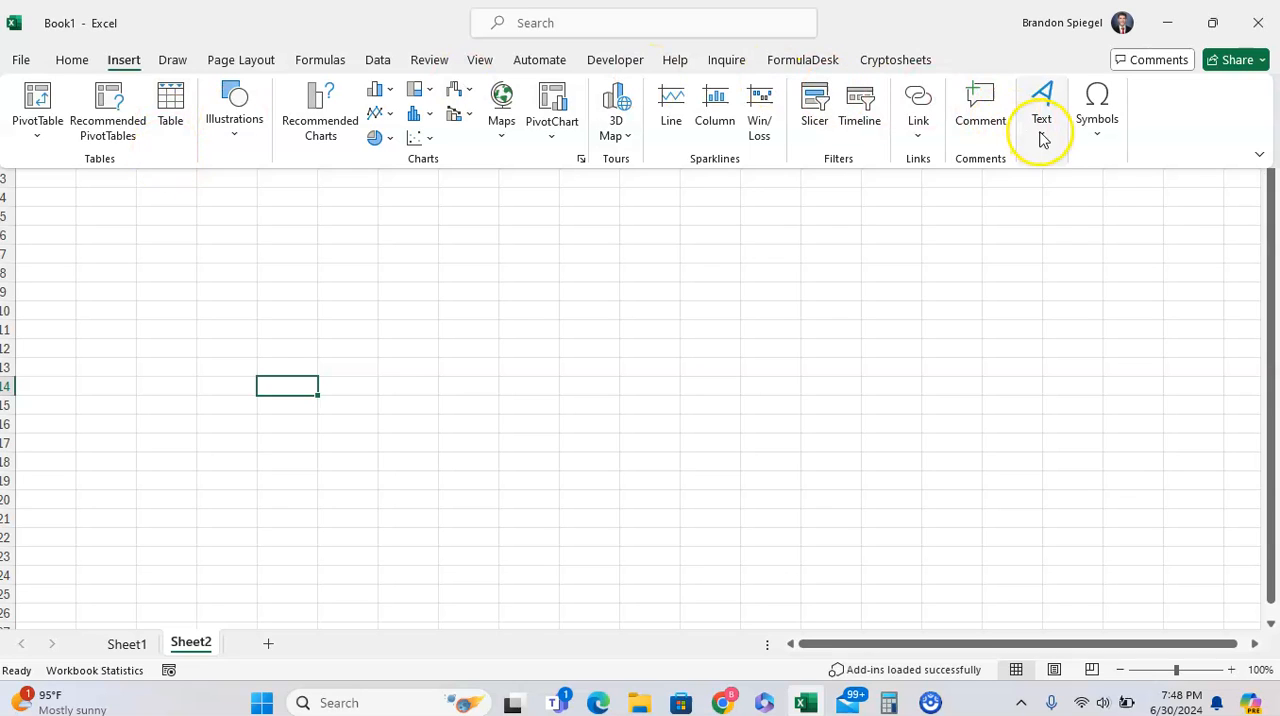
{"action": "left_click", "coordinate": [1042, 110]}
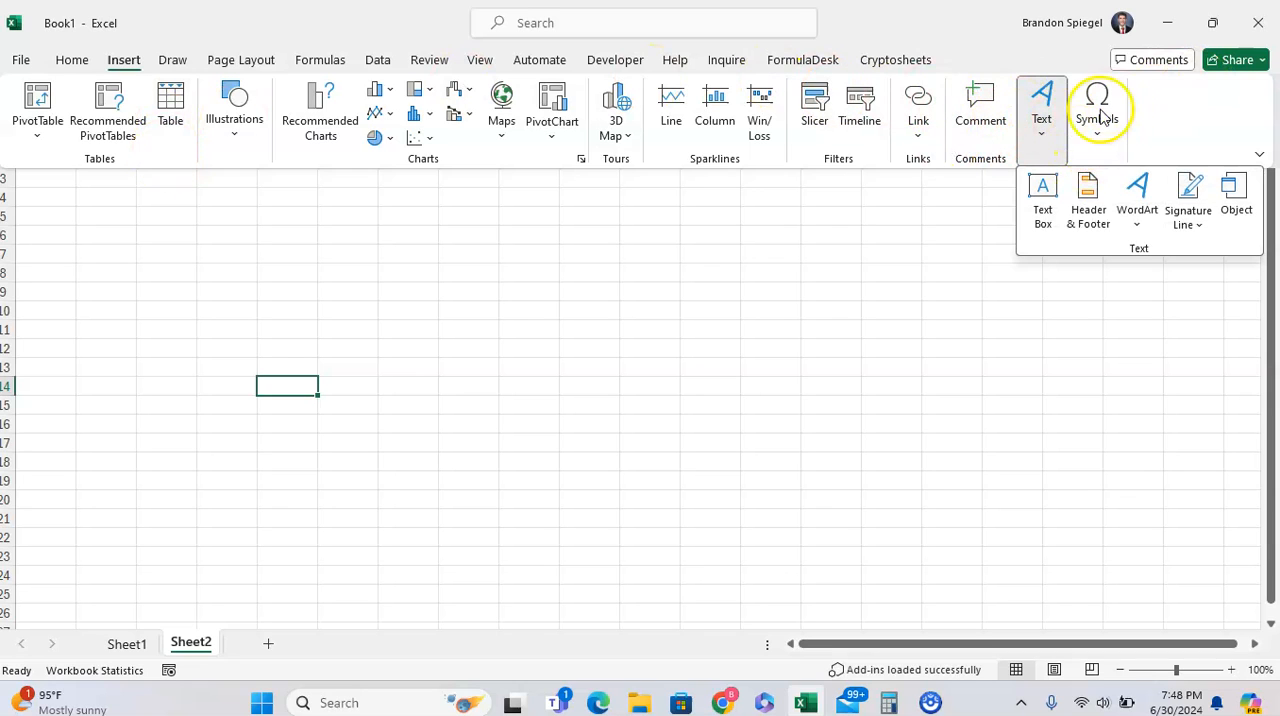
{"action": "mouse_move", "coordinate": [1044, 194]}
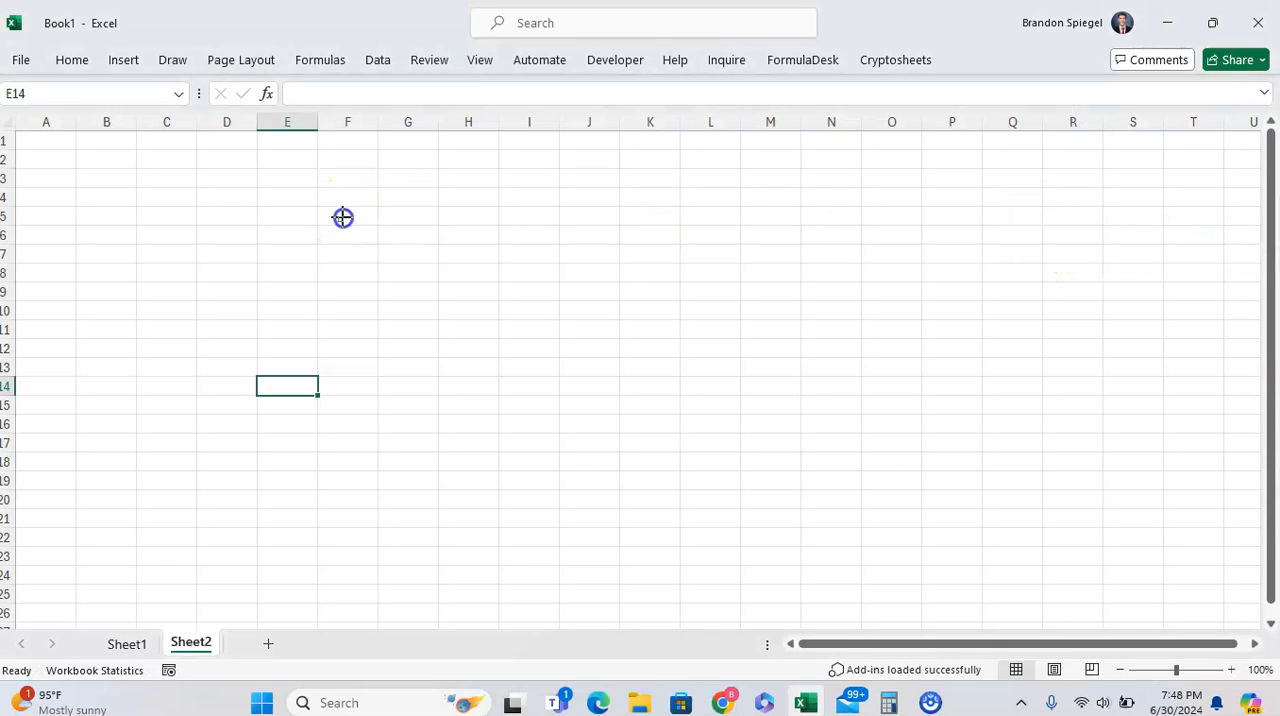
- Draw a text box over columns F to M reading 'Testing this text to make it curved' on one line
{"action": "left_click_drag", "start_coordinate": [344, 218], "coordinate": [764, 318]}
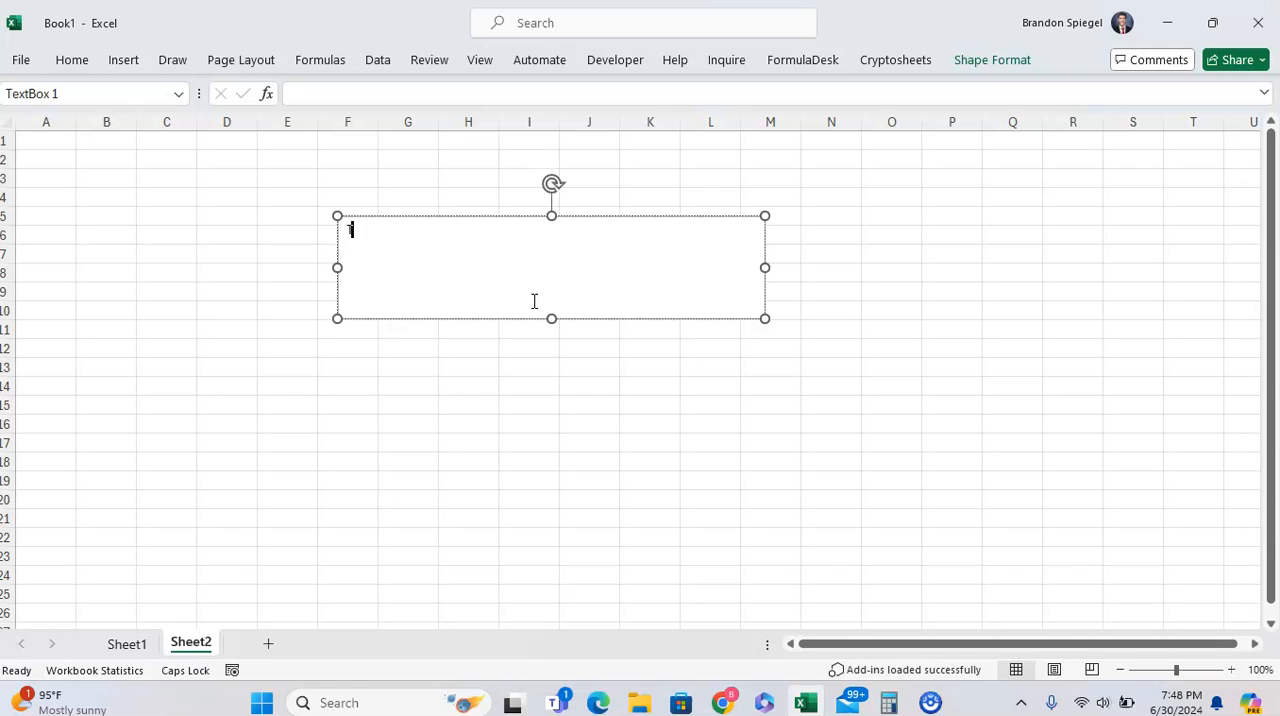
{"action": "type", "text": "Testing this text to make it curved"}
{"action": "type", "text": "30"}
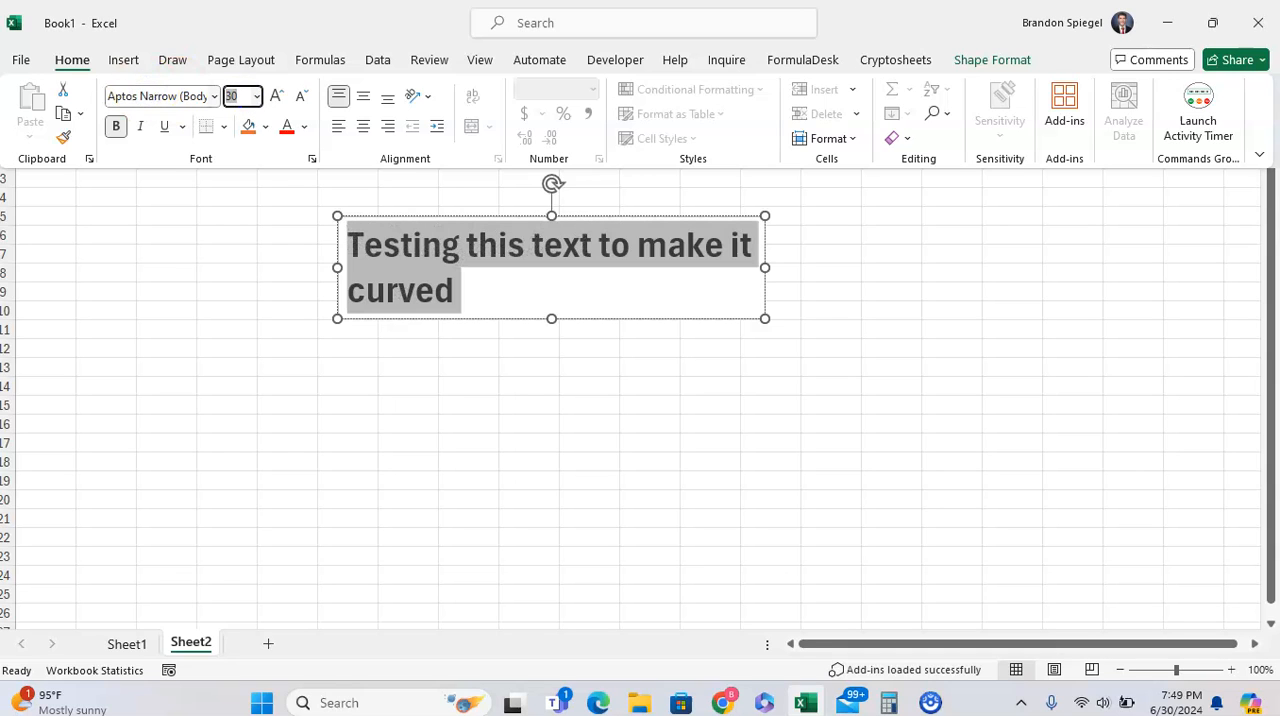
{"action": "mouse_move", "coordinate": [766, 268]}
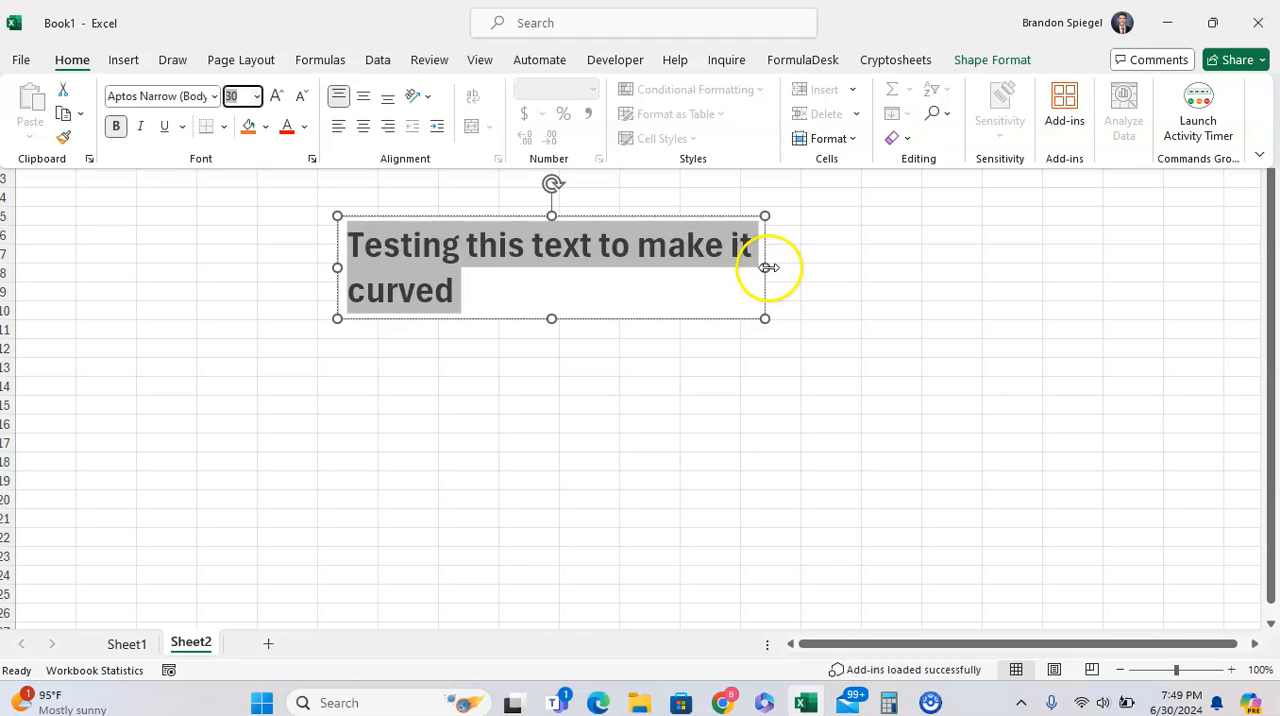
{"action": "double_click", "coordinate": [550, 268]}
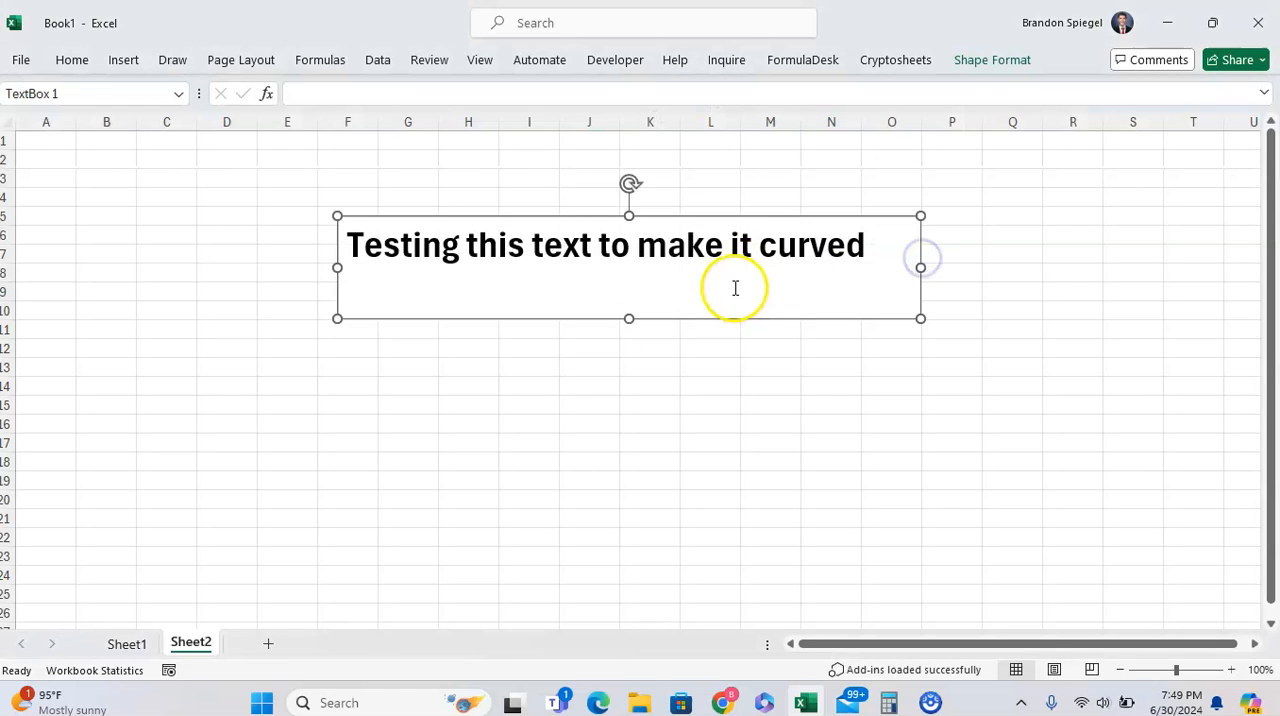
- Show the Shape Format options for the sentence's text box
{"action": "left_click", "coordinate": [992, 60]}
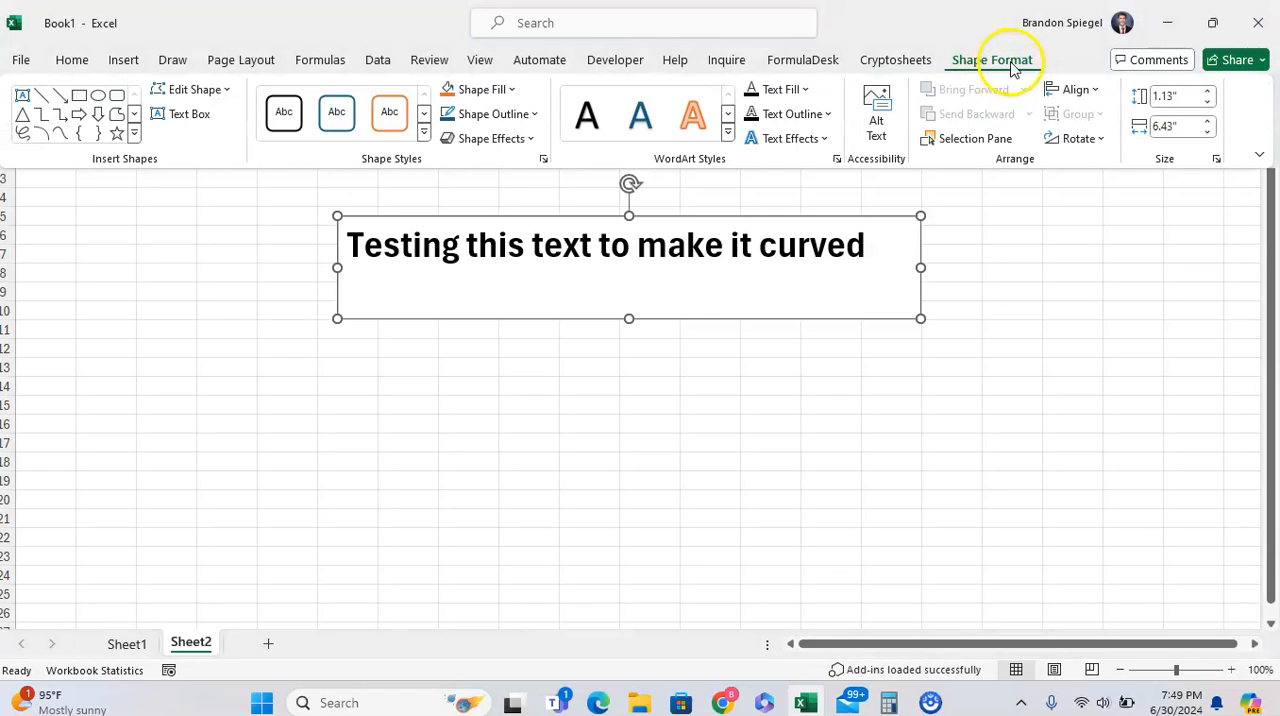
- Apply an arch Transform text effect so the sentence bends along a curve
{"action": "left_click", "coordinate": [788, 138]}
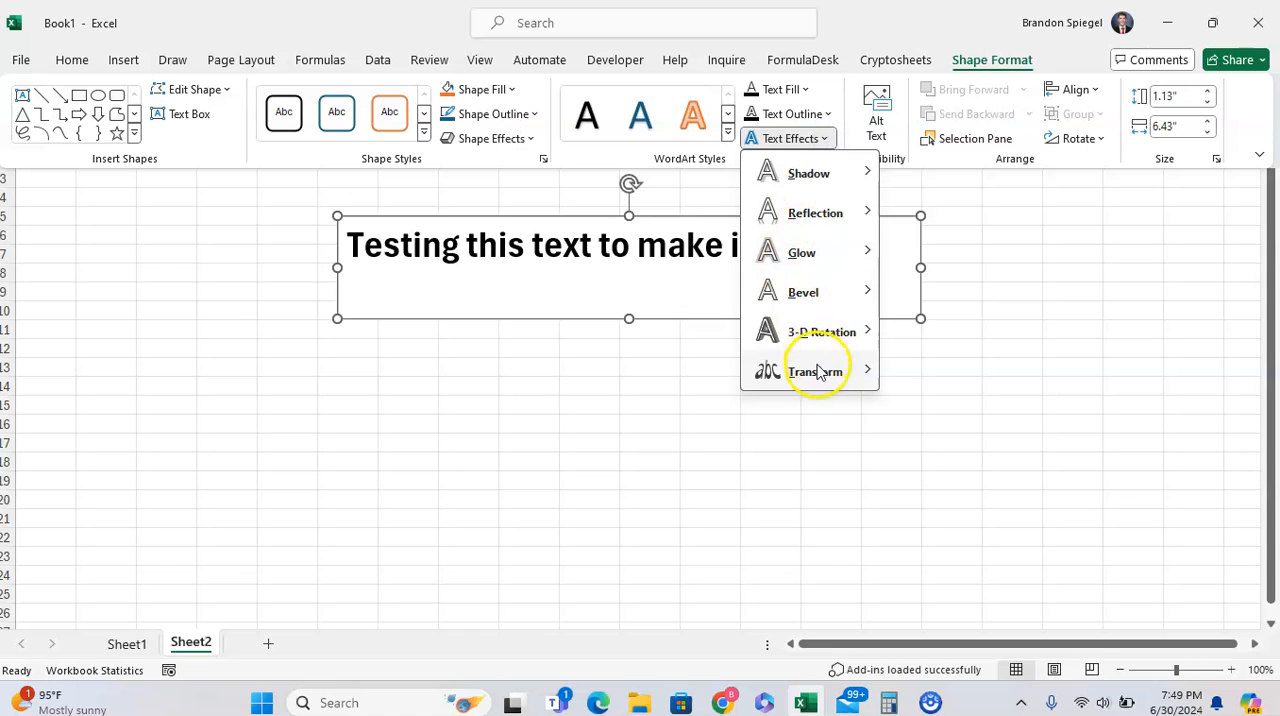
{"action": "left_click", "coordinate": [816, 372]}
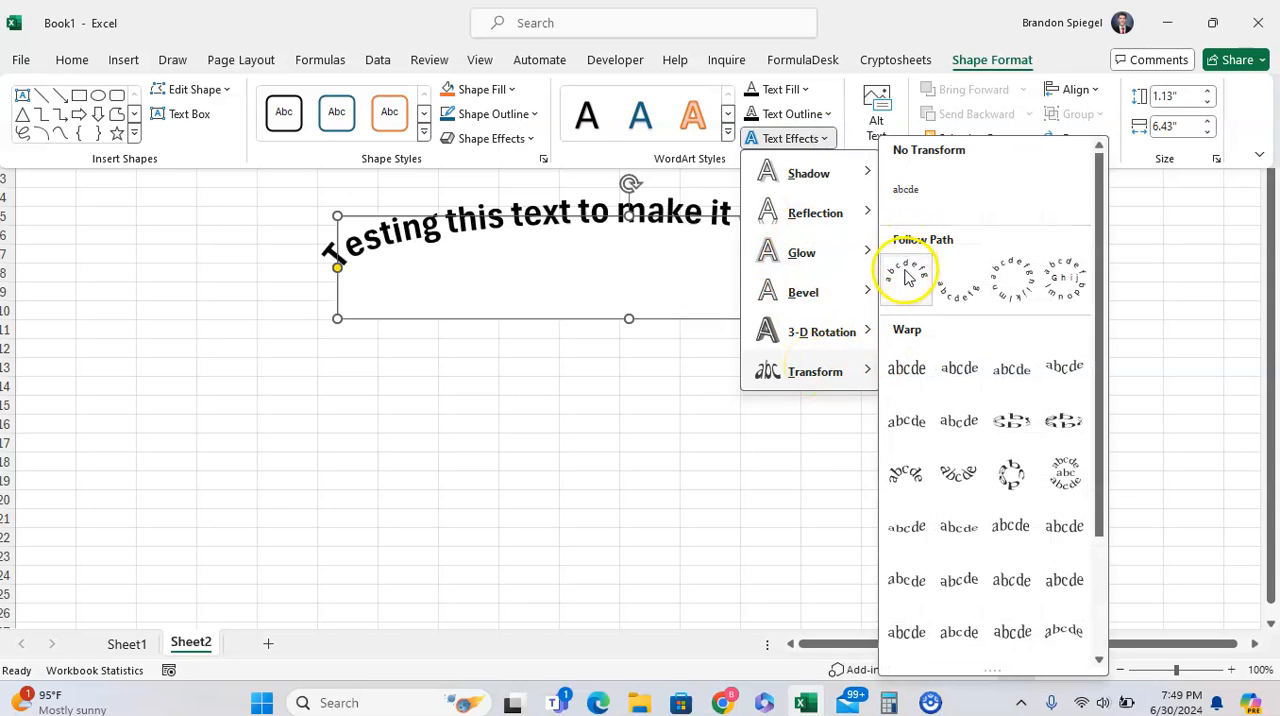
{"action": "mouse_move", "coordinate": [904, 276]}
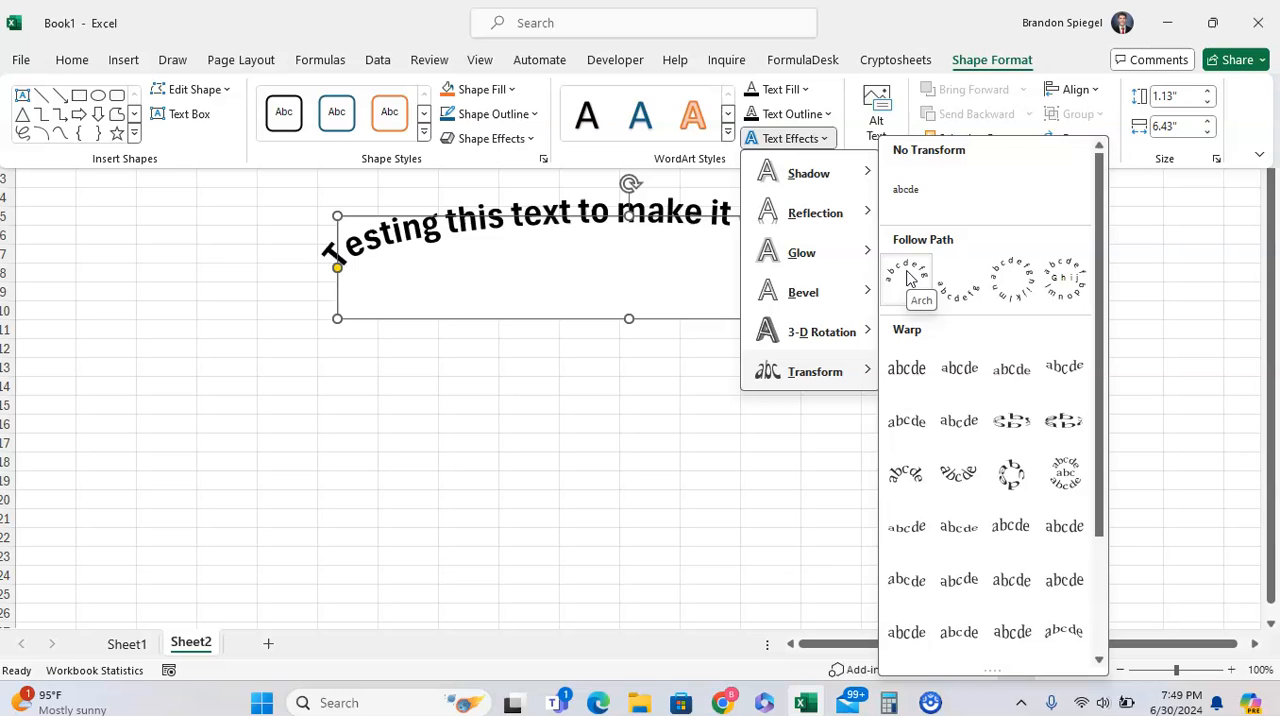
{"action": "mouse_move", "coordinate": [958, 290]}
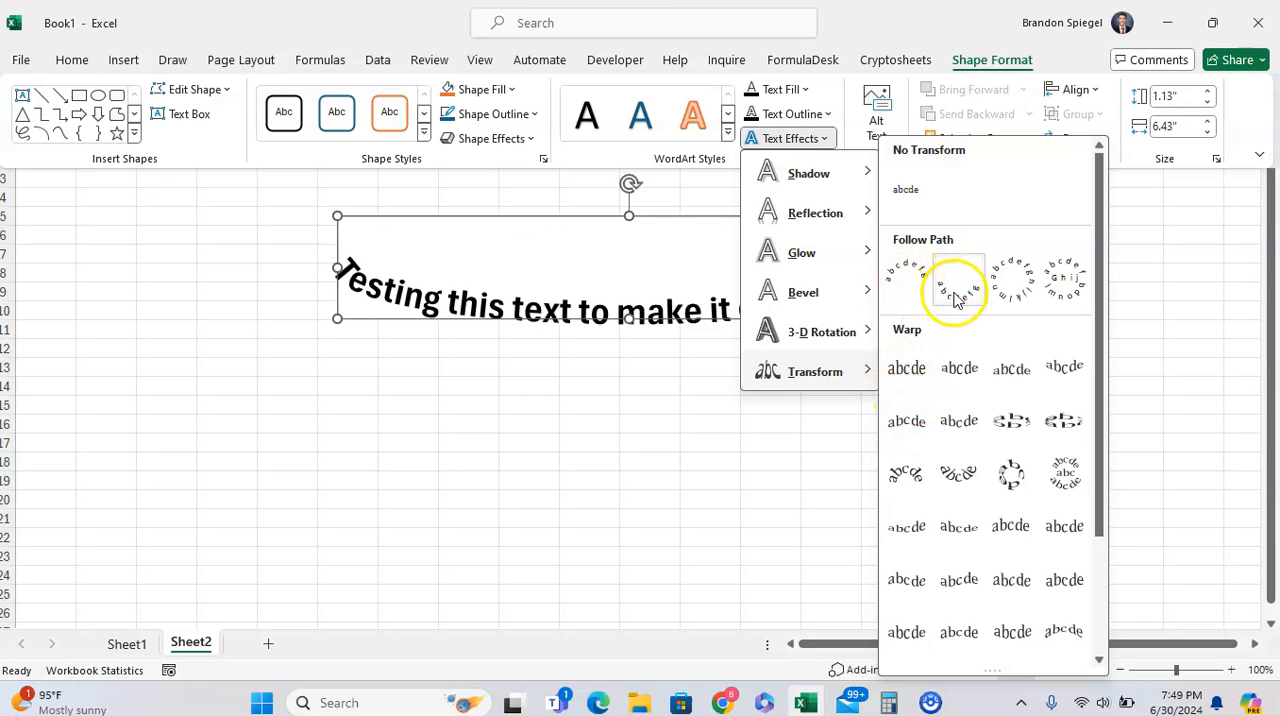
{"action": "left_click", "coordinate": [1012, 472]}
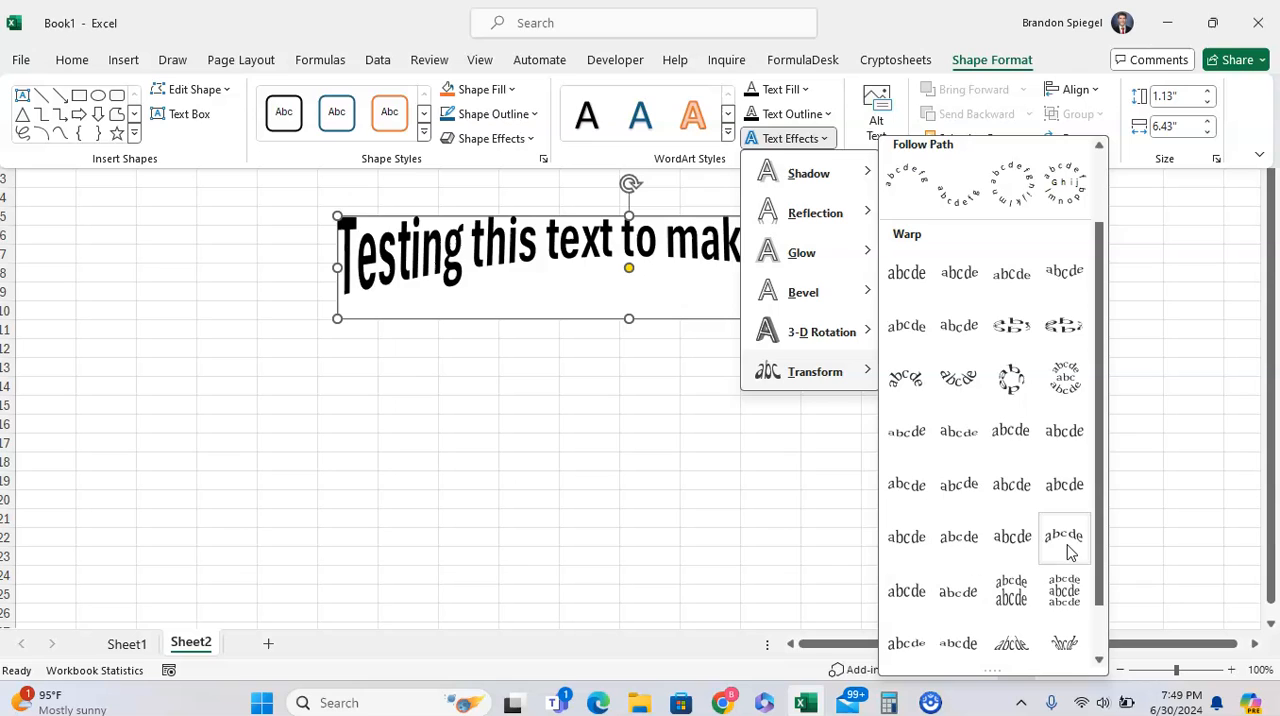
{"action": "mouse_move", "coordinate": [1012, 536]}
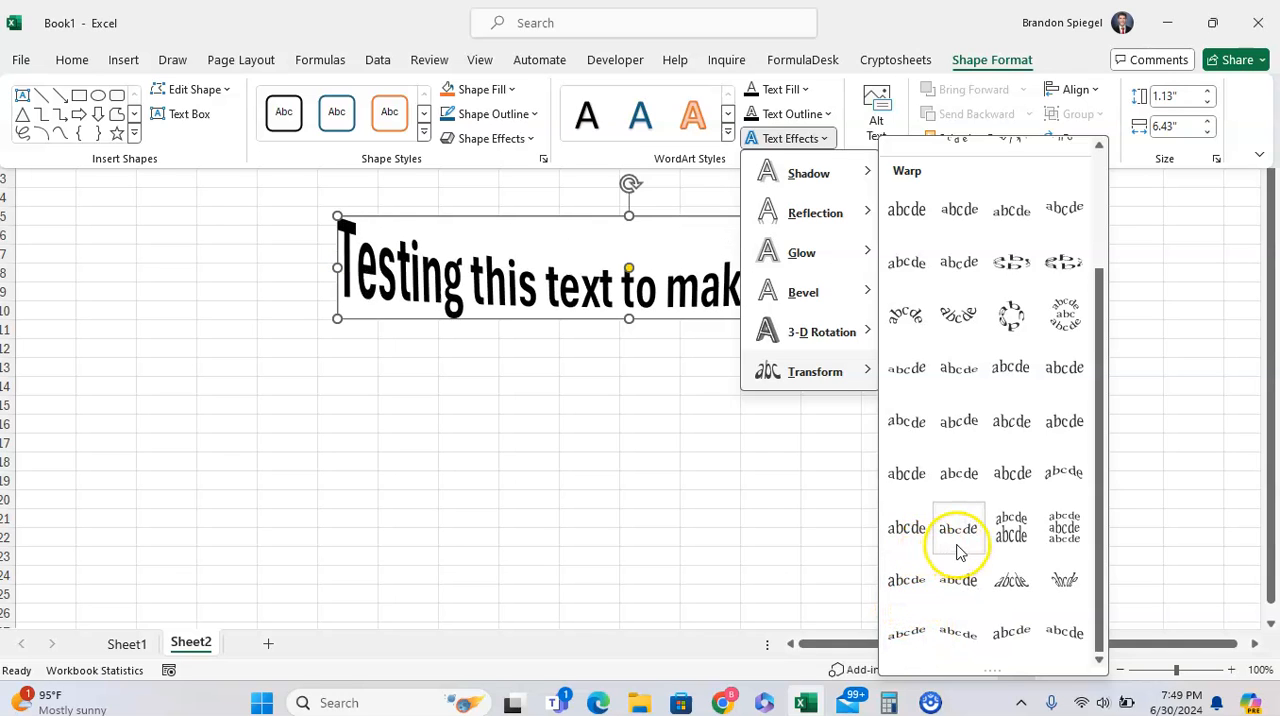
{"action": "mouse_move", "coordinate": [958, 472]}
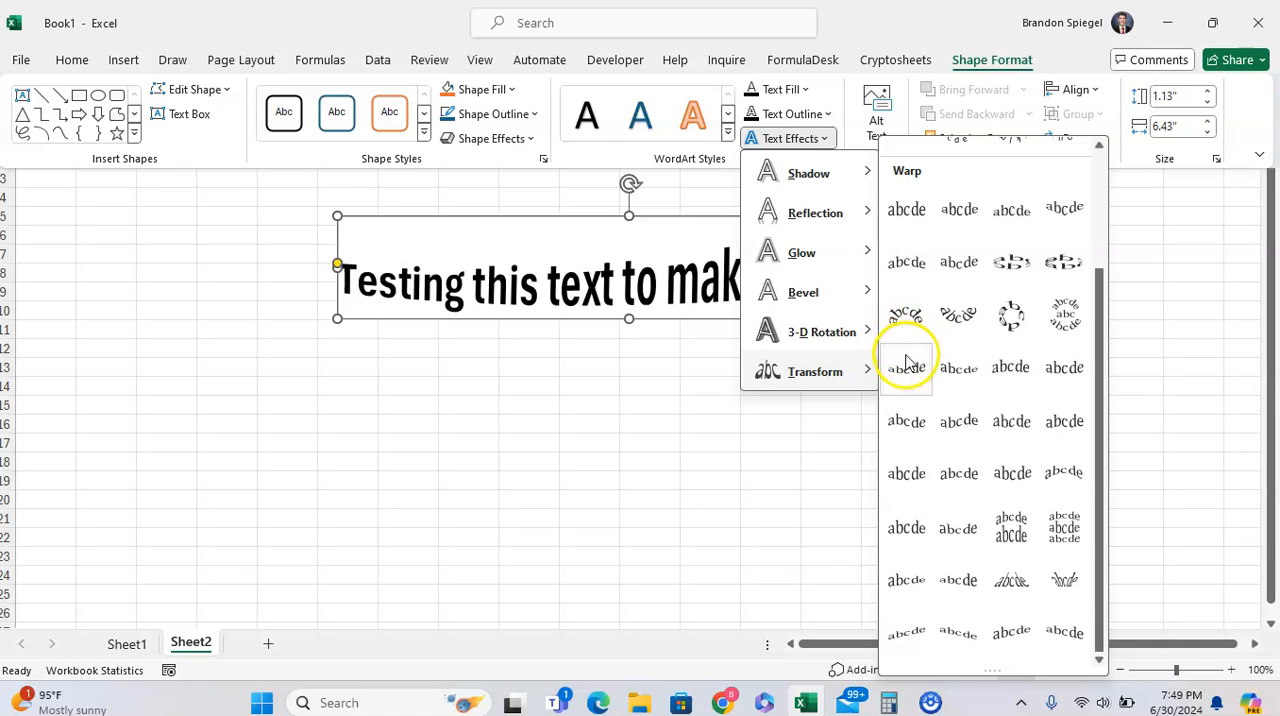
{"action": "left_click", "coordinate": [906, 368]}
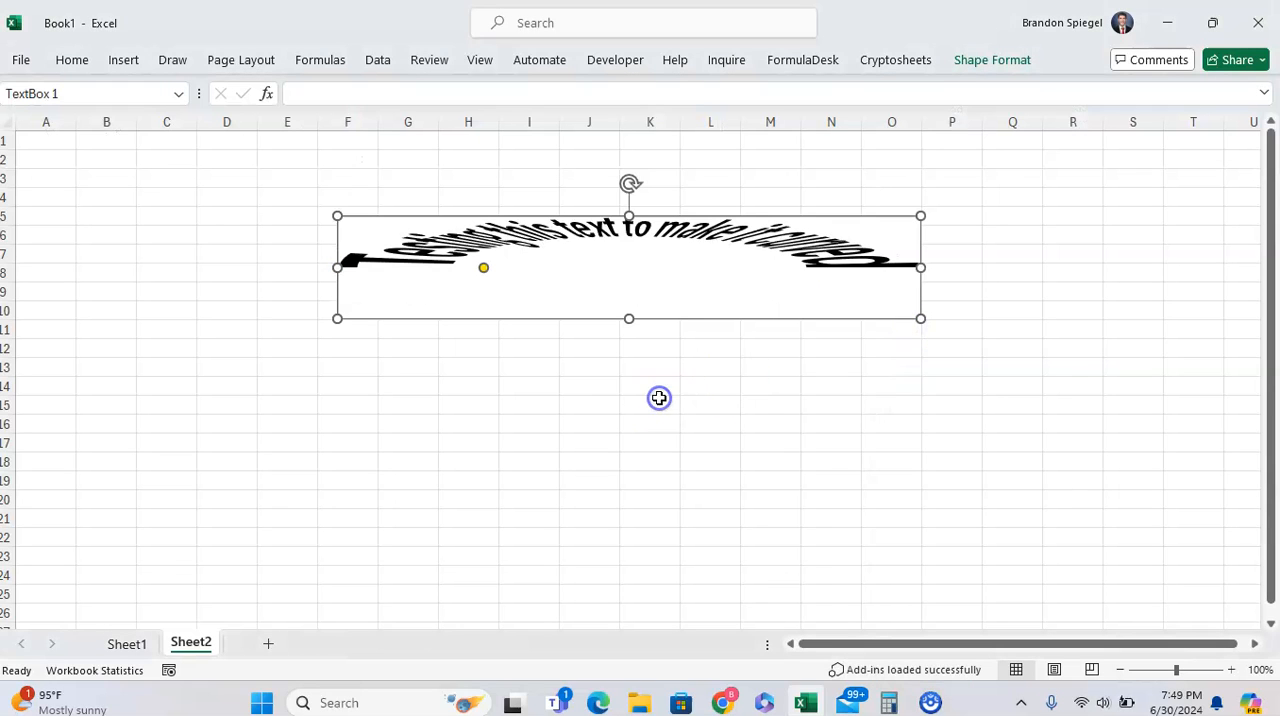